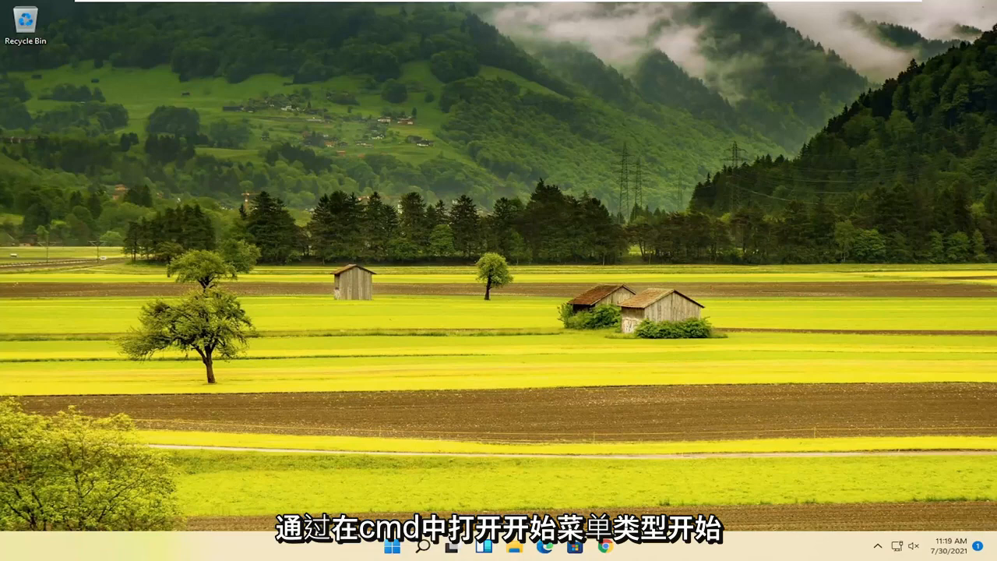
Search cmd in Start and run Command Prompt as administrator, approving the UAC prompt
{"action": "left_click", "coordinate": [392, 545]}
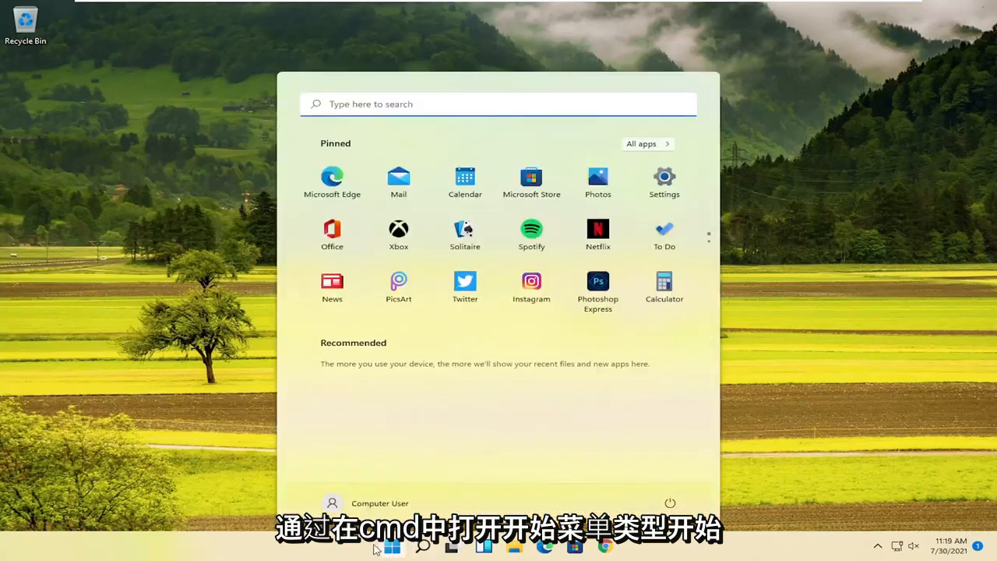
{"action": "type", "text": "cmd"}
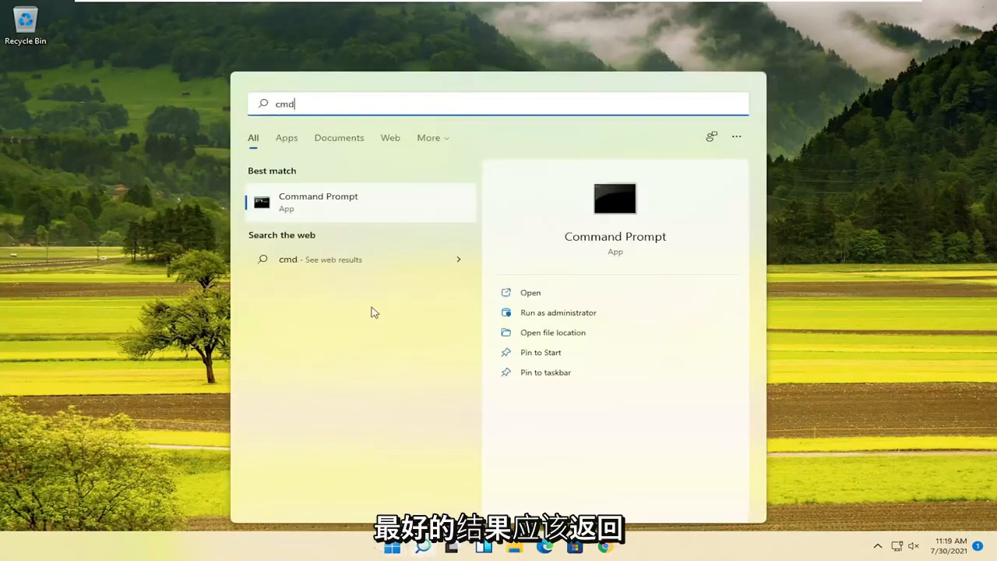
{"action": "right_click", "coordinate": [318, 201]}
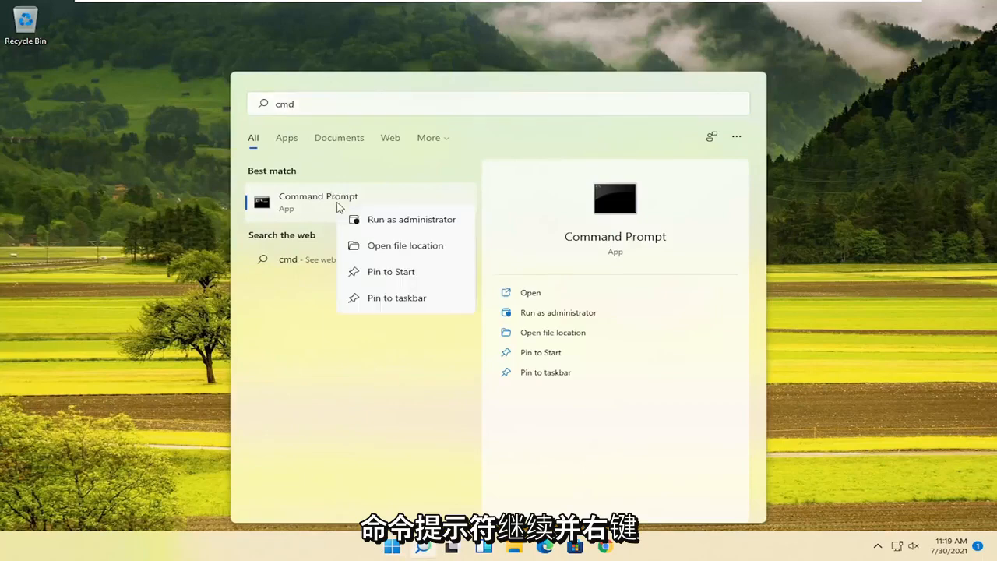
{"action": "left_click", "coordinate": [411, 219]}
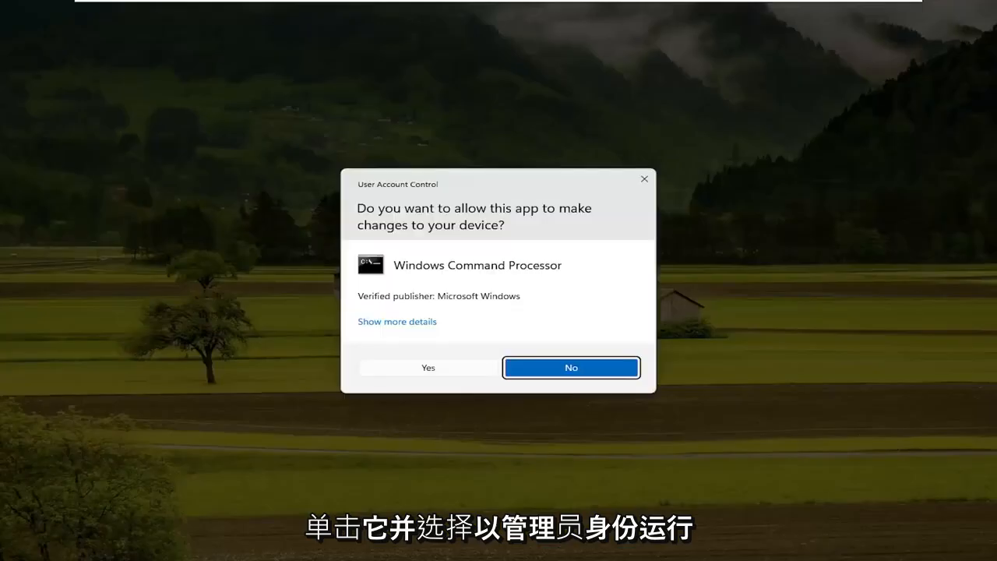
{"action": "mouse_move", "coordinate": [851, 272]}
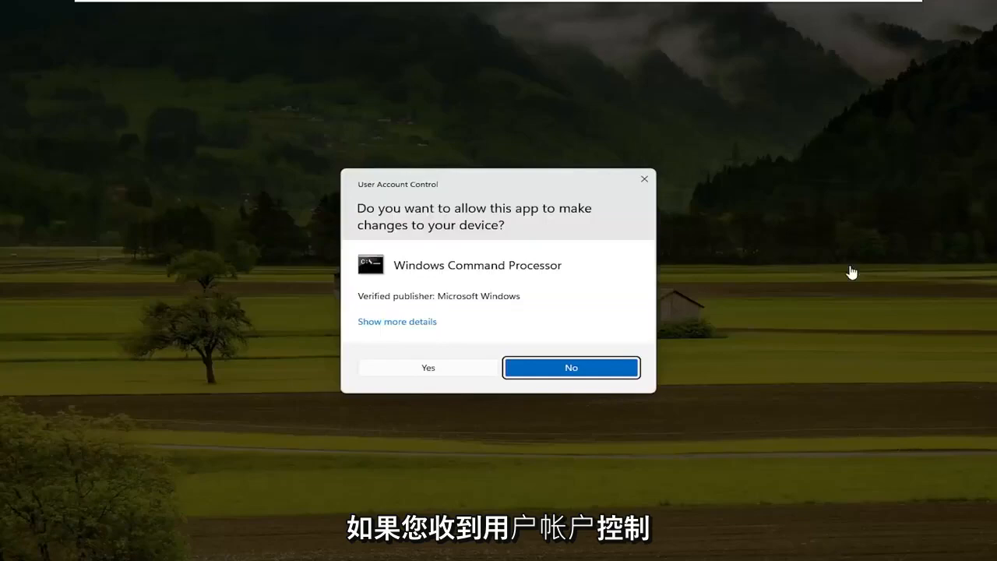
{"action": "left_click", "coordinate": [427, 367]}
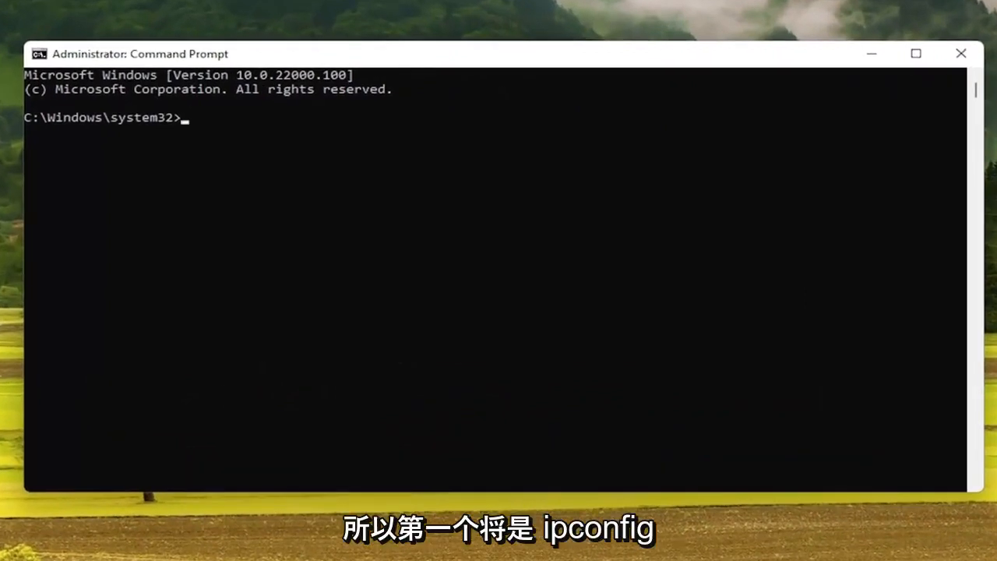
Run ipconfig /flushdns to clear the DNS resolver cache
{"action": "type", "text": "ipconfig /flush"}
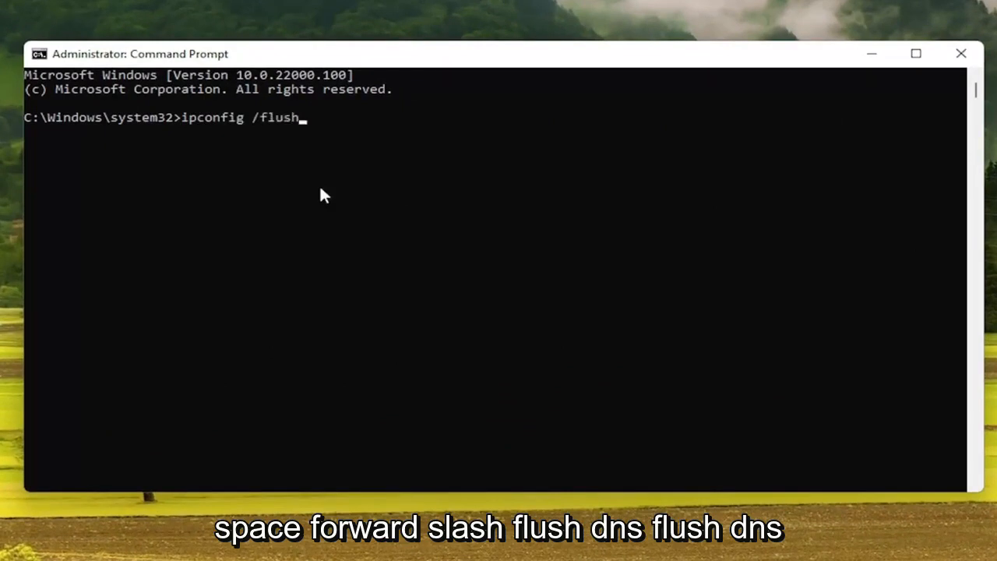
{"action": "type", "text": "dns"}
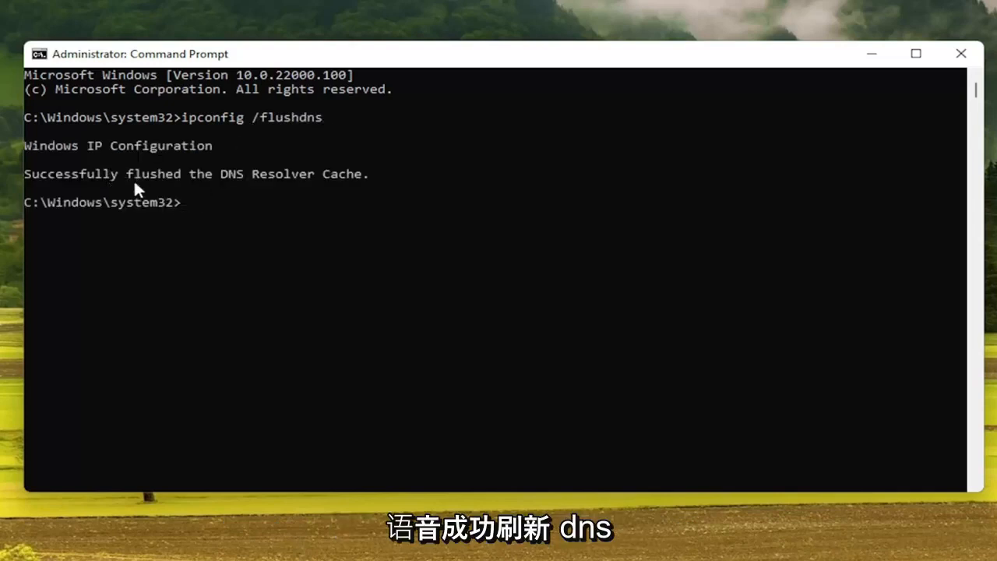
{"action": "mouse_move", "coordinate": [339, 249]}
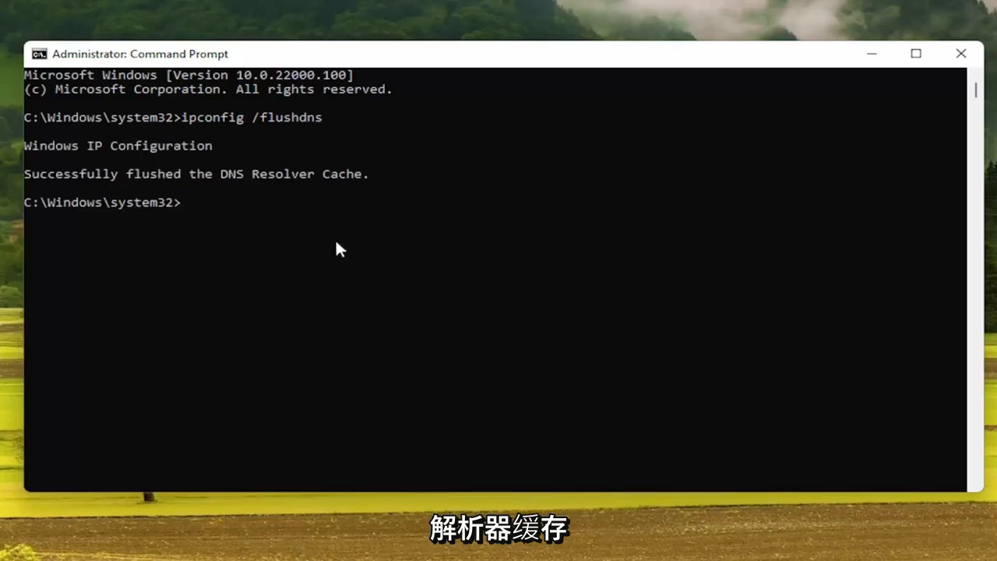
Run netsh winsock reset, then close the Command Prompt window
{"action": "type", "text": "netsh winsock"}
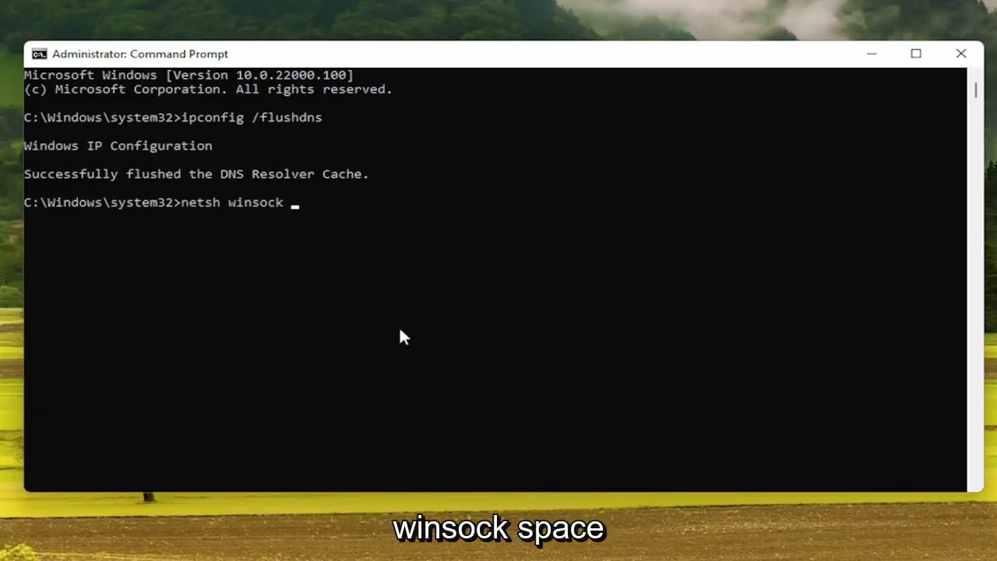
{"action": "type", "text": "reset"}
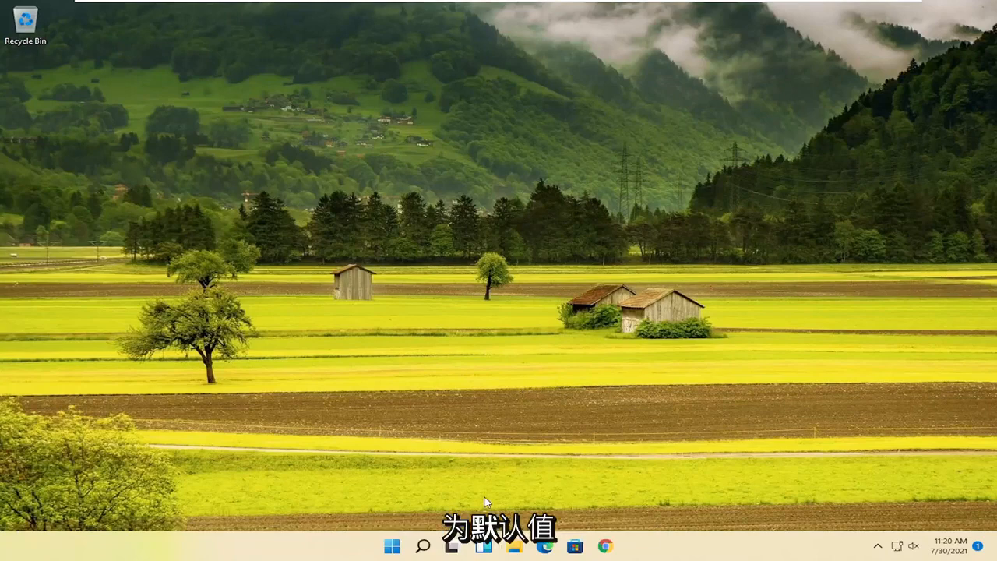
Search 'settings' from Start and open the Settings app
{"action": "left_click", "coordinate": [423, 545]}
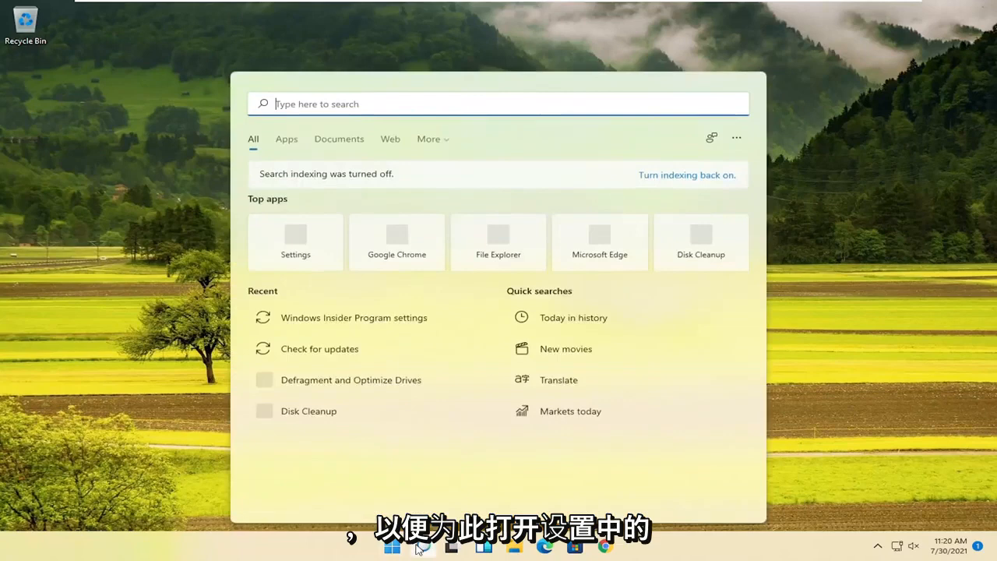
{"action": "type", "text": "settings"}
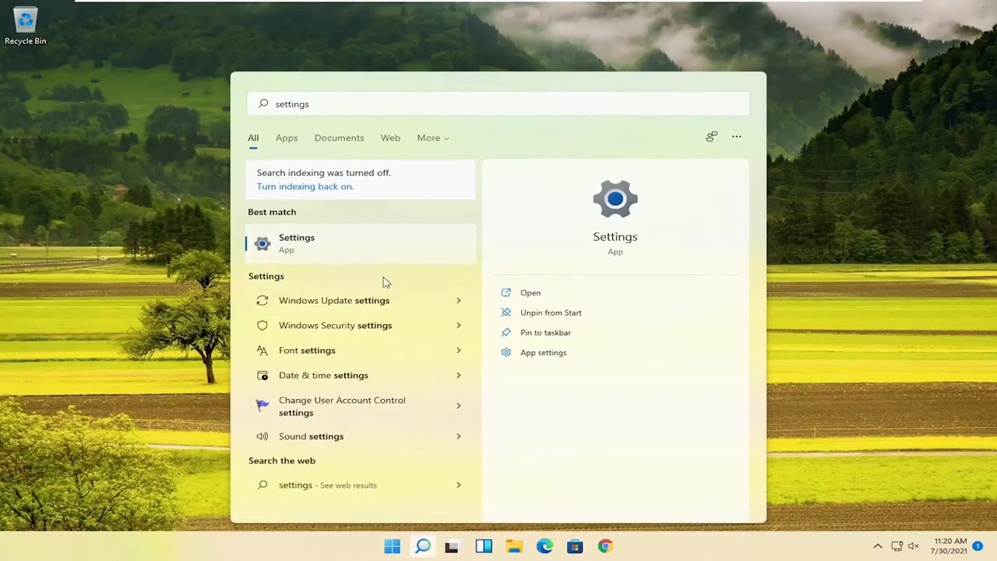
{"action": "left_click", "coordinate": [296, 242]}
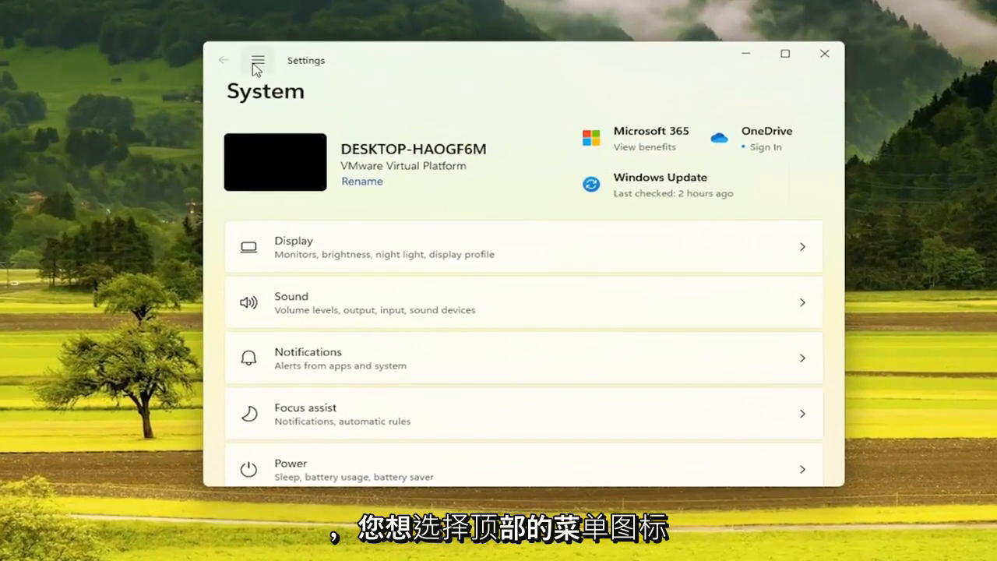
Open the Network & internet category from the Settings menu
{"action": "left_click", "coordinate": [258, 60]}
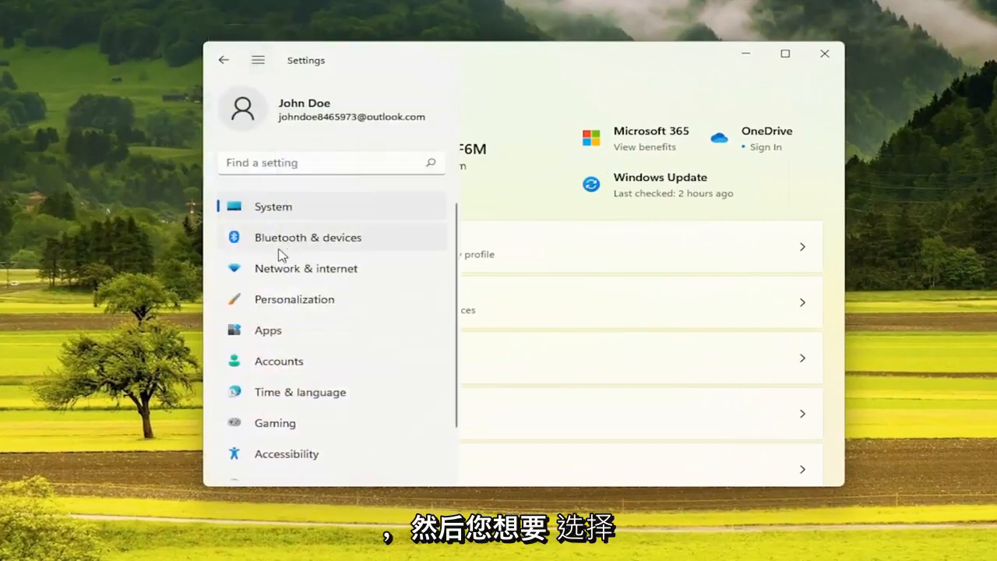
{"action": "mouse_move", "coordinate": [323, 274]}
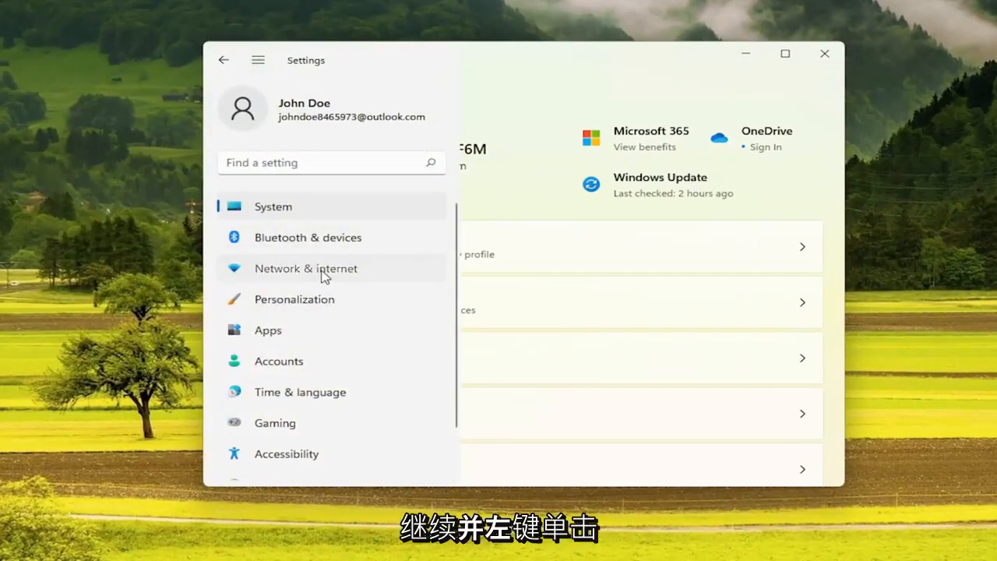
{"action": "left_click", "coordinate": [306, 268]}
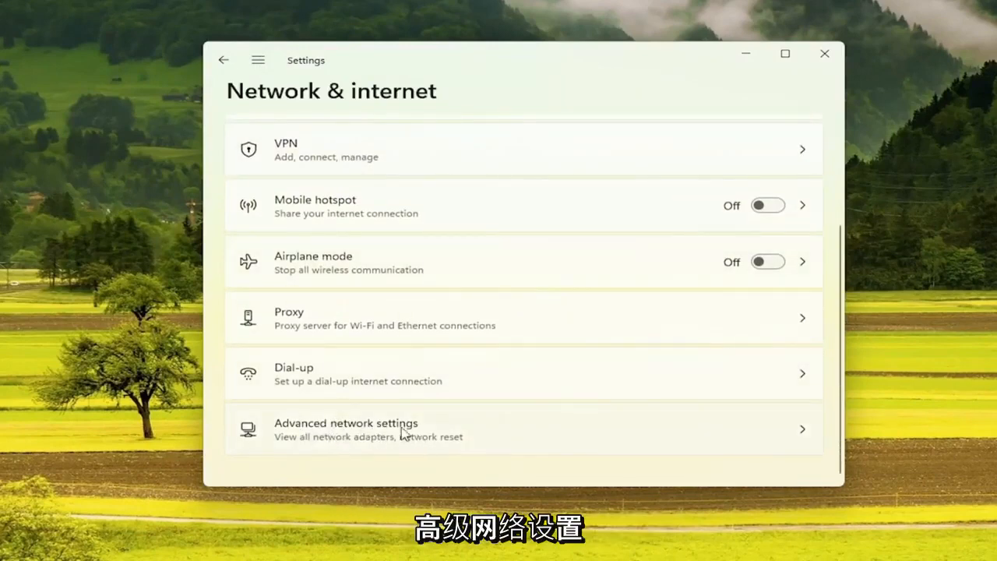
Open Advanced network settings, then Network reset under More settings
{"action": "left_click", "coordinate": [346, 428]}
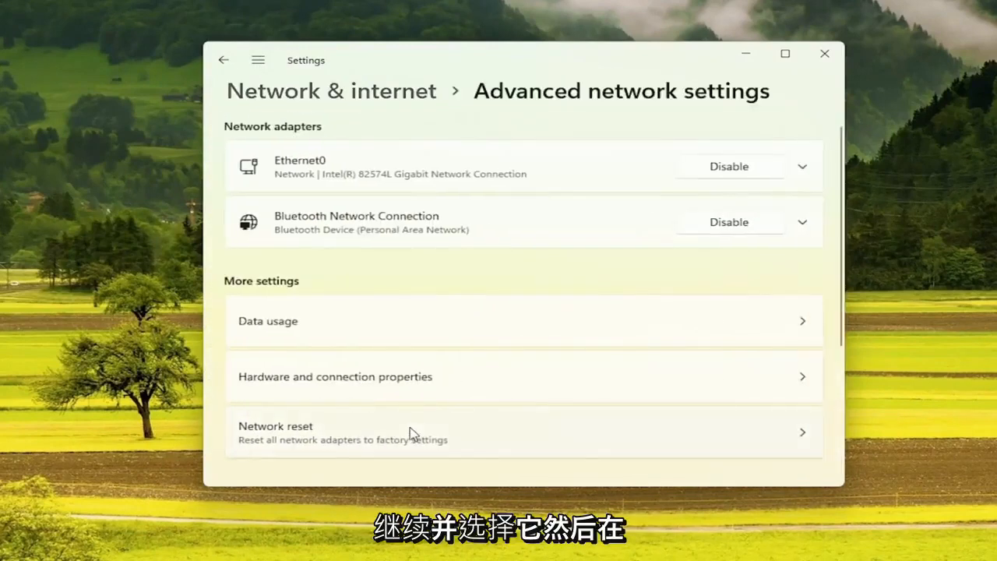
{"action": "scroll", "scroll_direction": "down", "scroll_amount": 3}
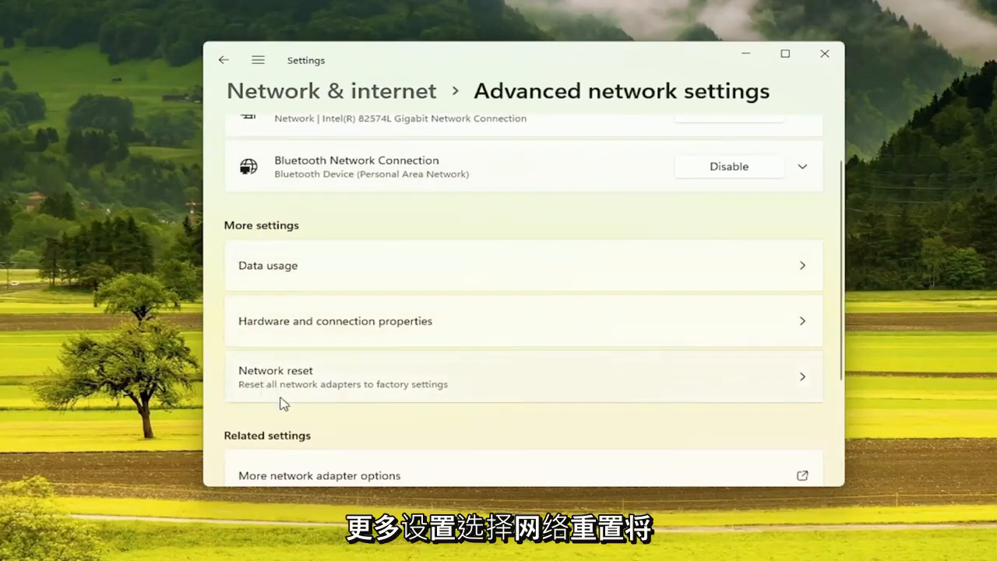
{"action": "mouse_move", "coordinate": [478, 388]}
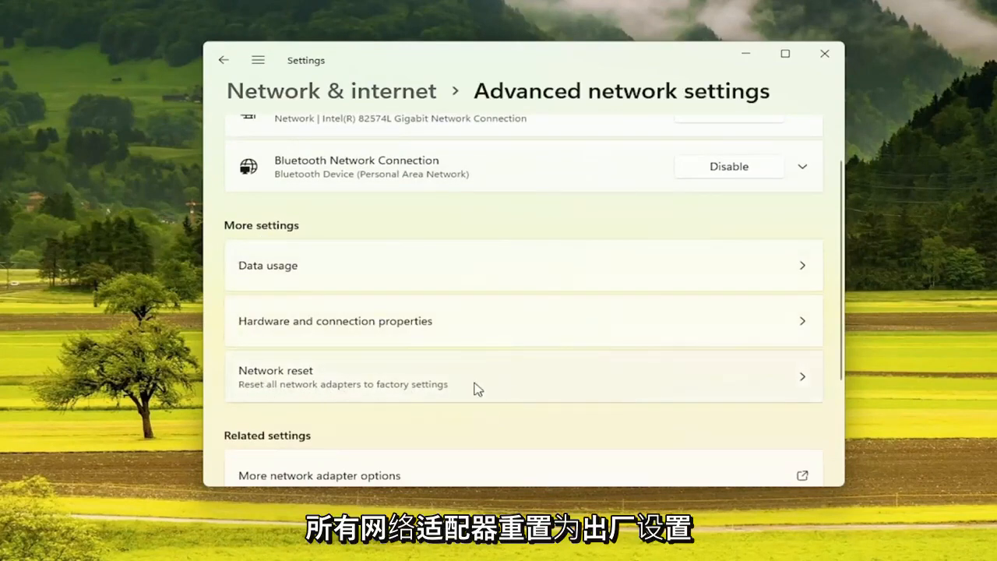
{"action": "left_click", "coordinate": [522, 376]}
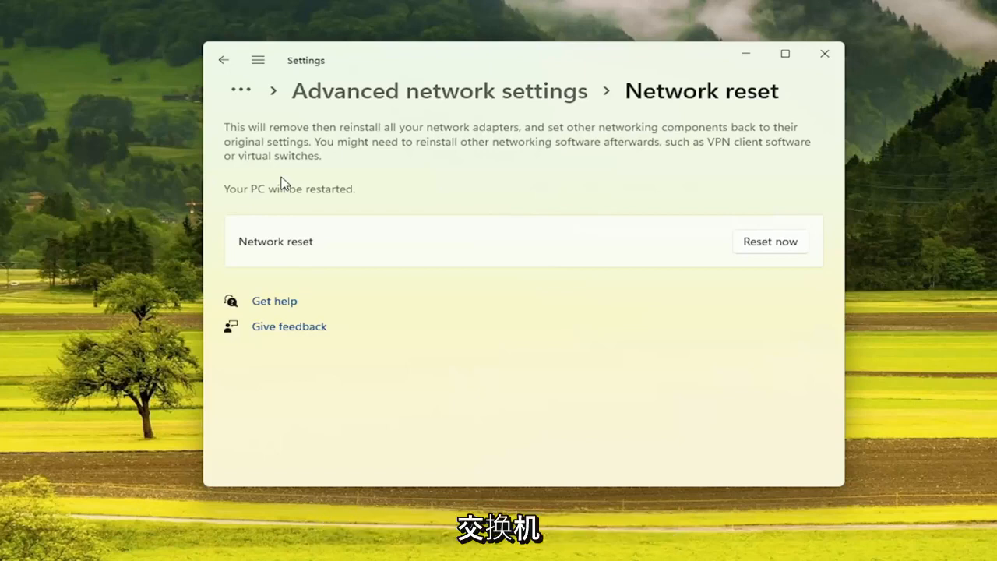
{"action": "mouse_move", "coordinate": [337, 180]}
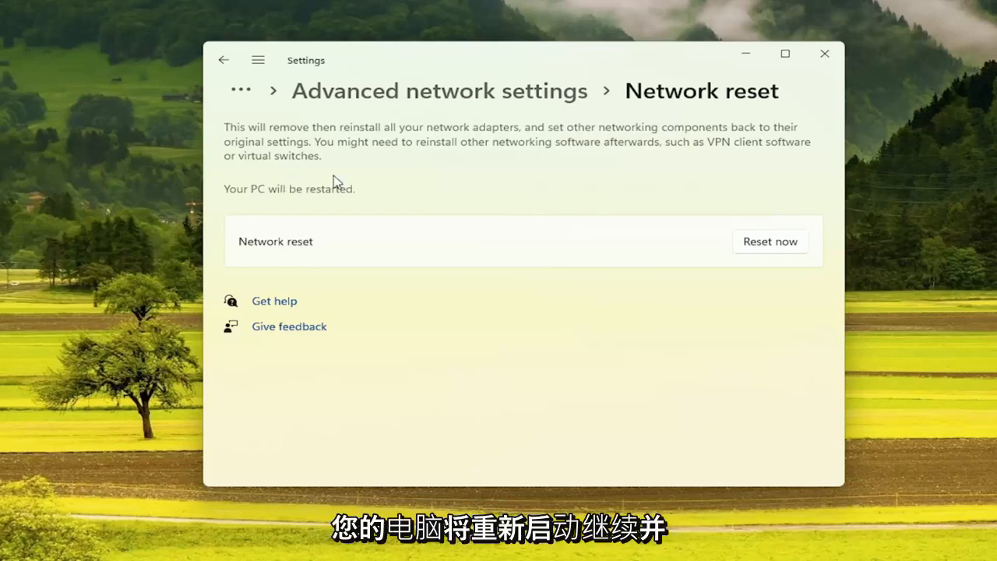
Confirm Network reset with Reset now and Yes
{"action": "left_click", "coordinate": [769, 241]}
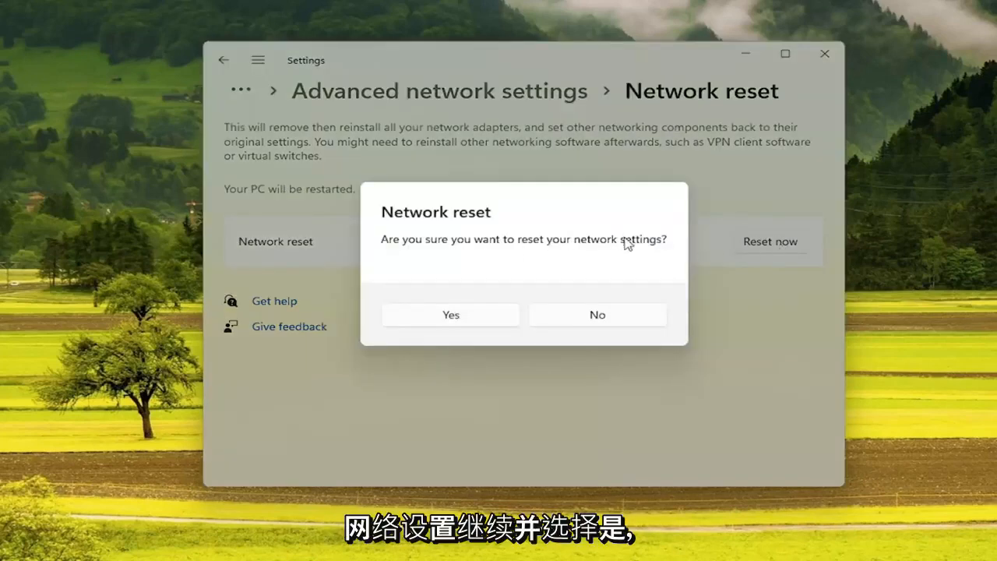
{"action": "left_click", "coordinate": [596, 314]}
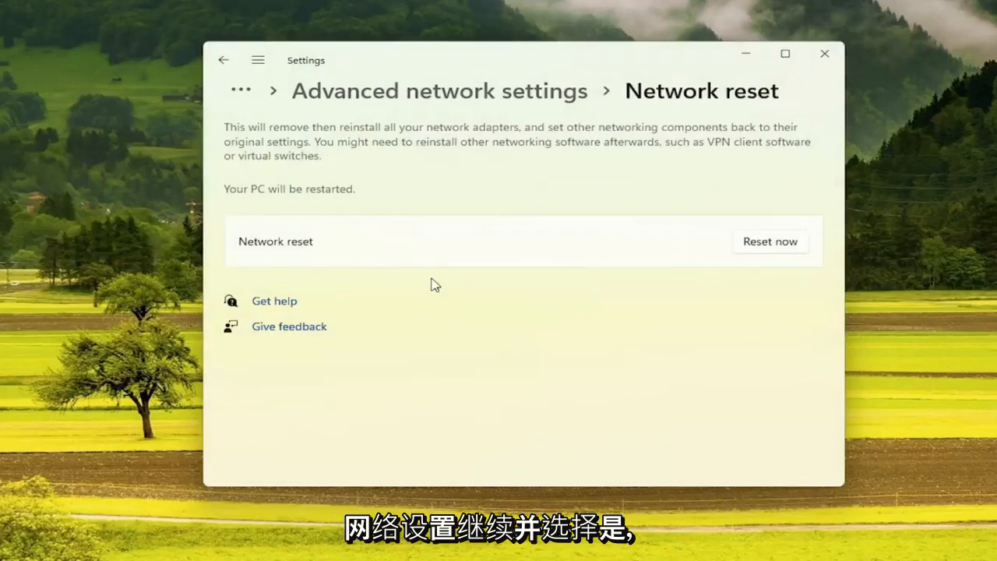